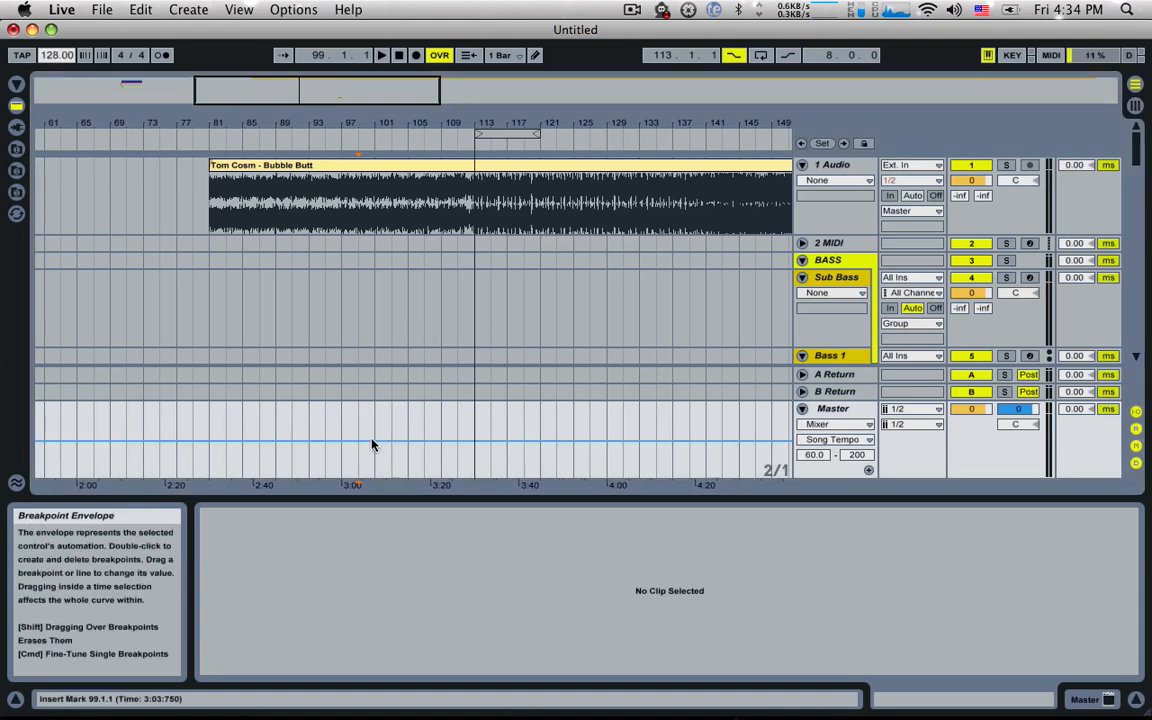
Add a breakpoint on the Song Tempo envelope and place the insert marker at bar 111.
click(376, 442)
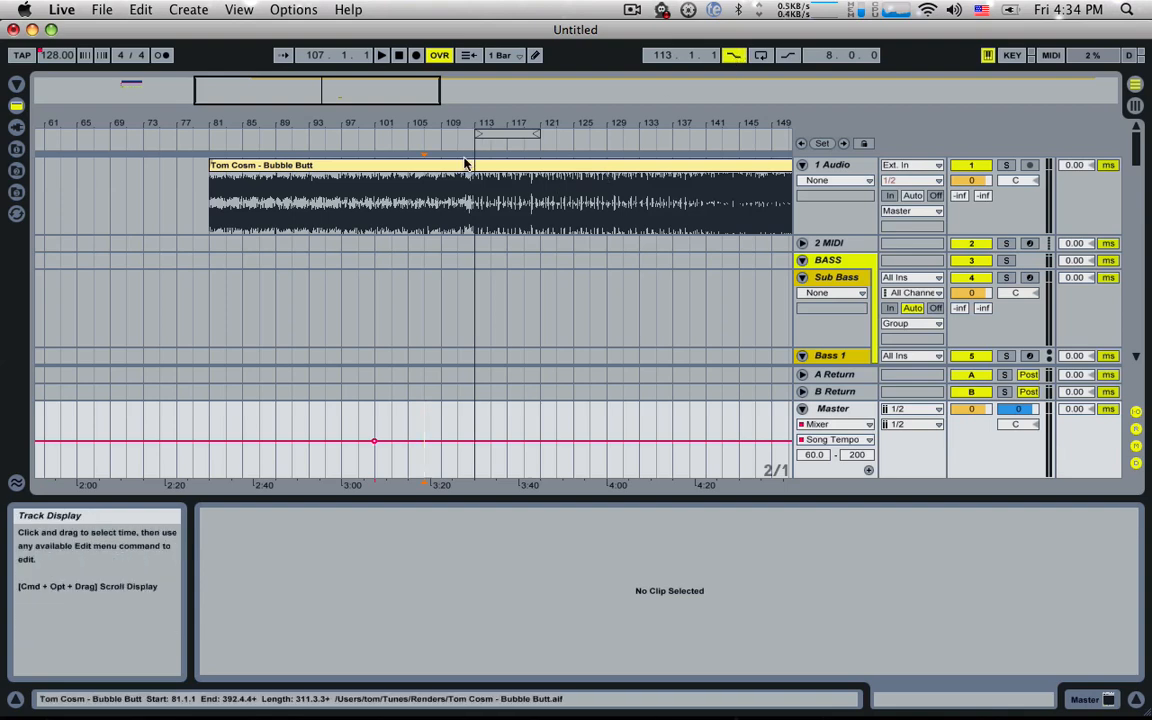
click(456, 430)
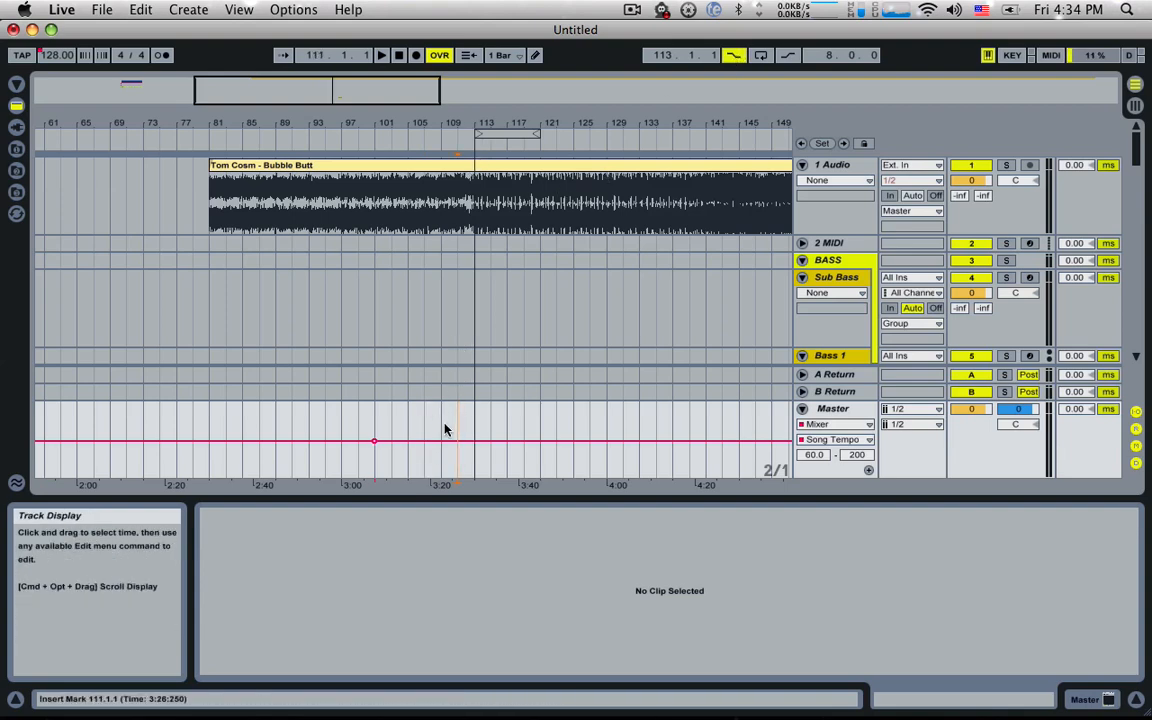
Play from the insert marker so the tempo steps from 128 up to about 135 BPM, then stop.
click(444, 420)
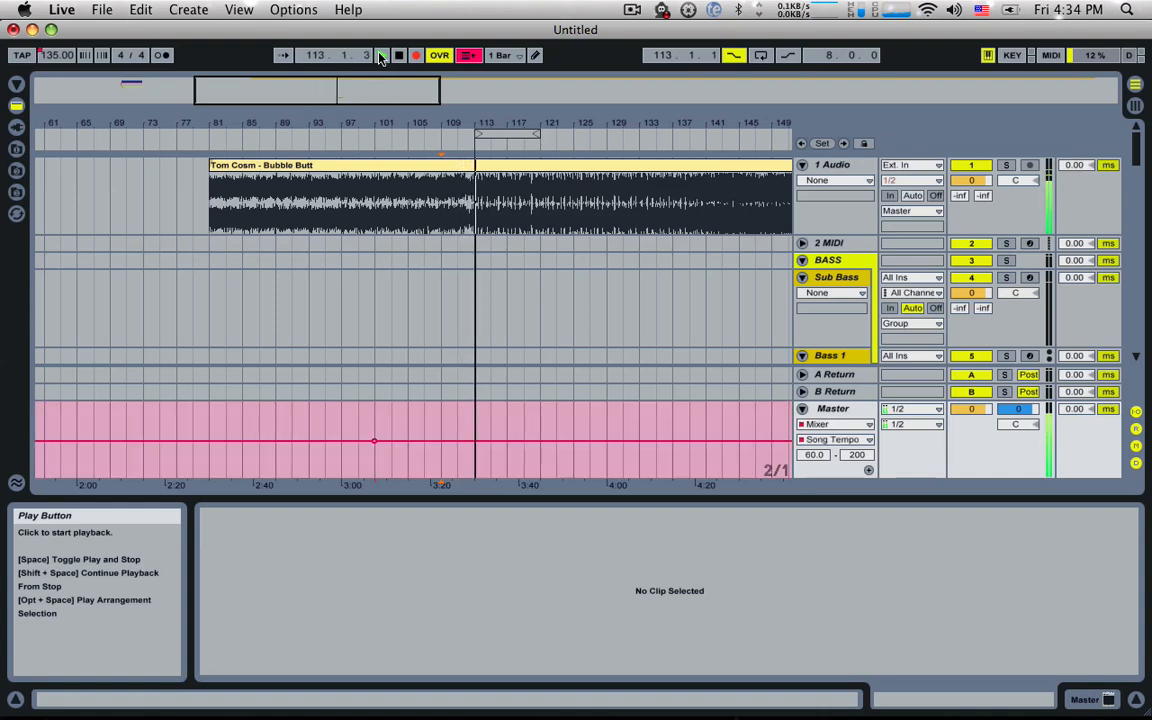
click(380, 56)
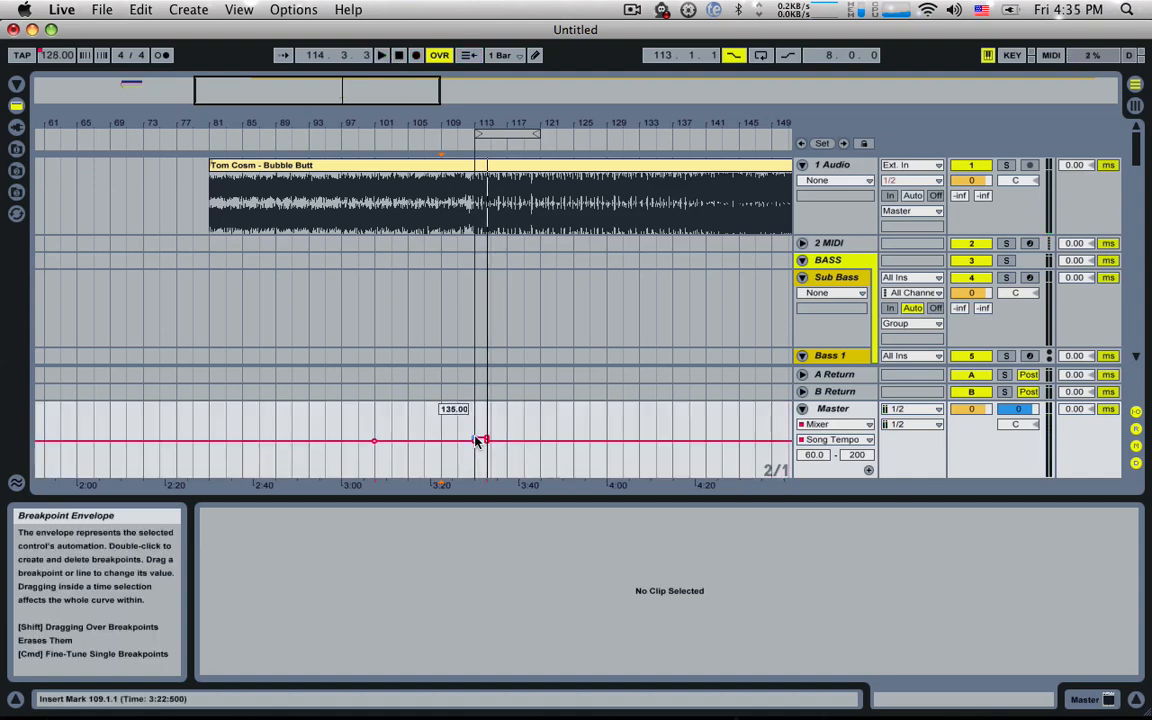
Drag the later breakpoint earlier and down to about 135.9 BPM, forming a gentle ramp.
drag(484, 440, 476, 440)
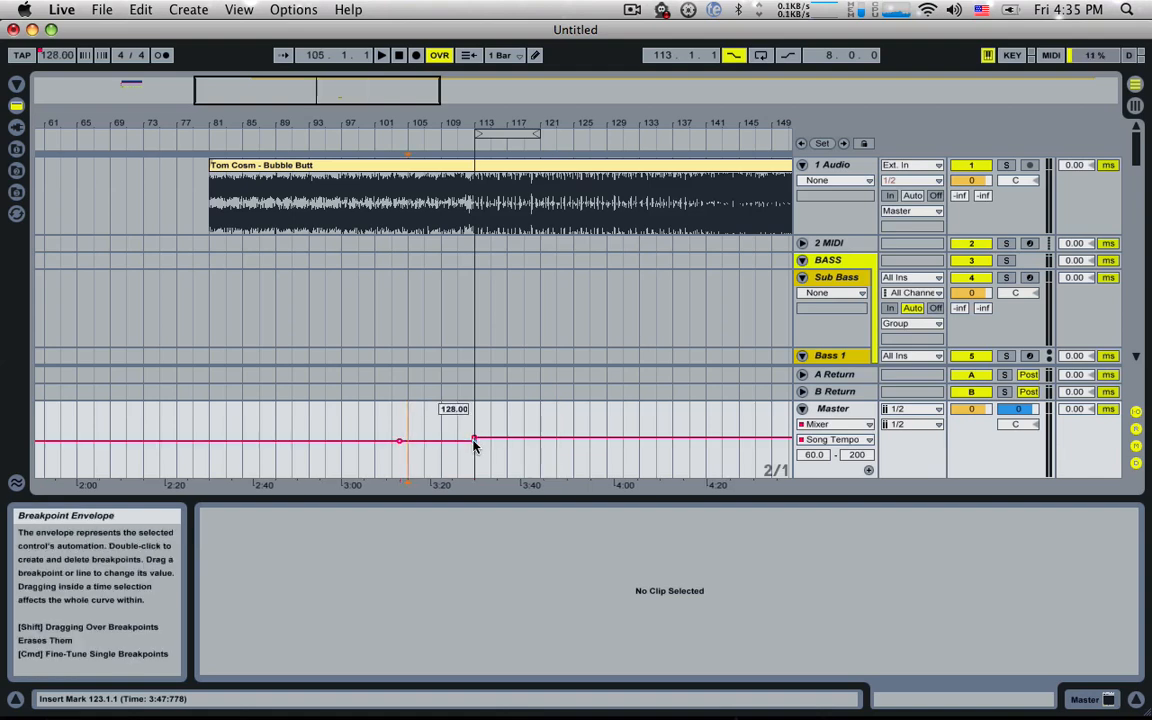
drag(476, 444, 476, 438)
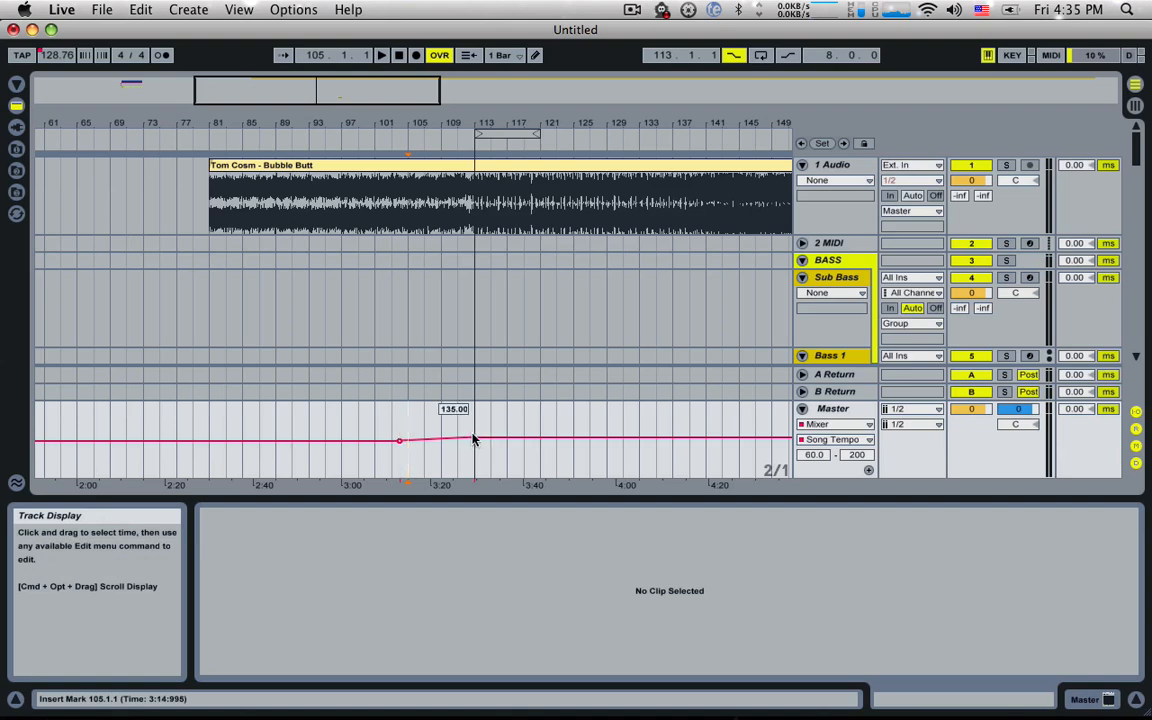
click(380, 56)
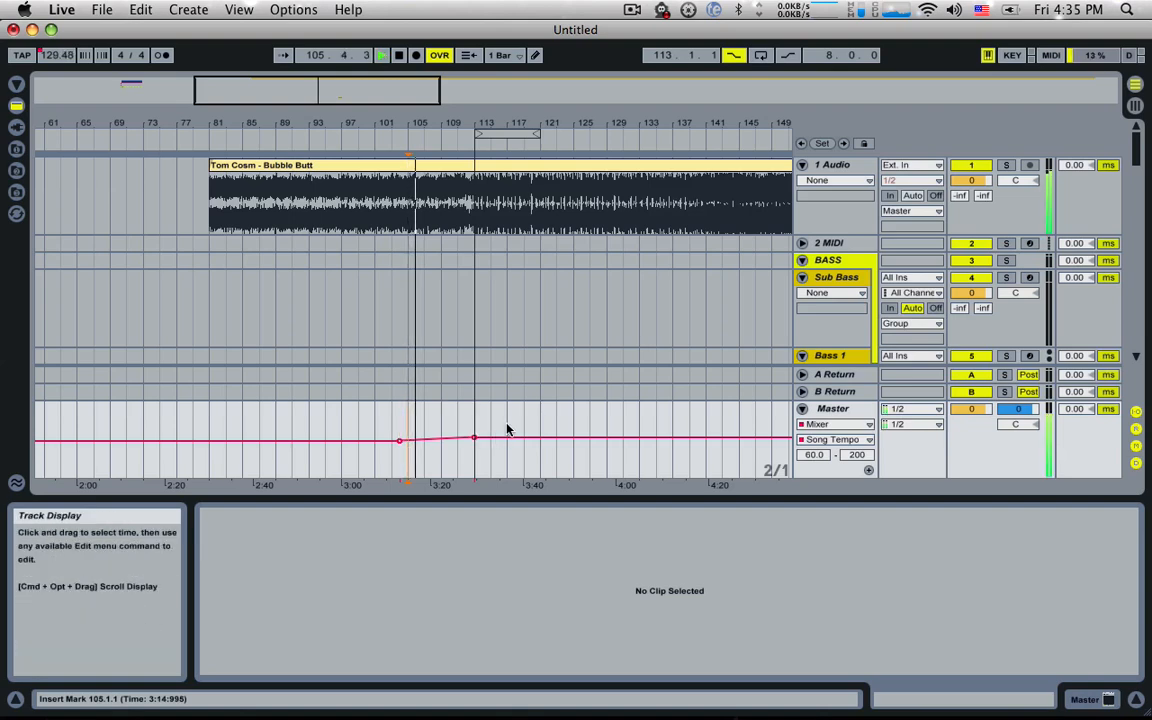